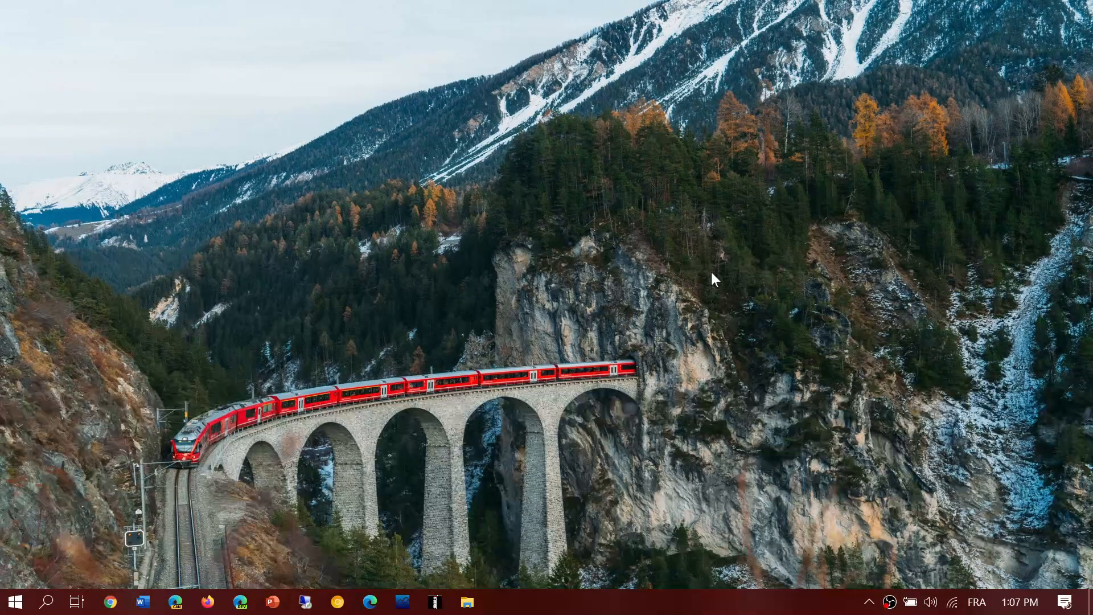
pyautogui.moveTo(104, 507)
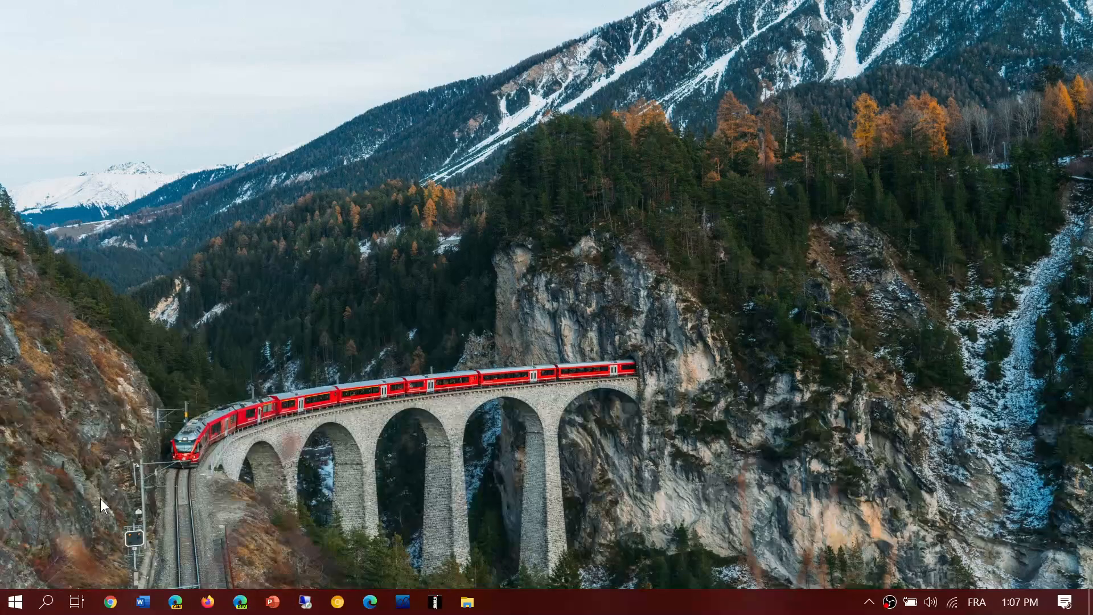
# Step: Launch Google Chrome from the taskbar so the Google home page appears
pyautogui.click(110, 601)
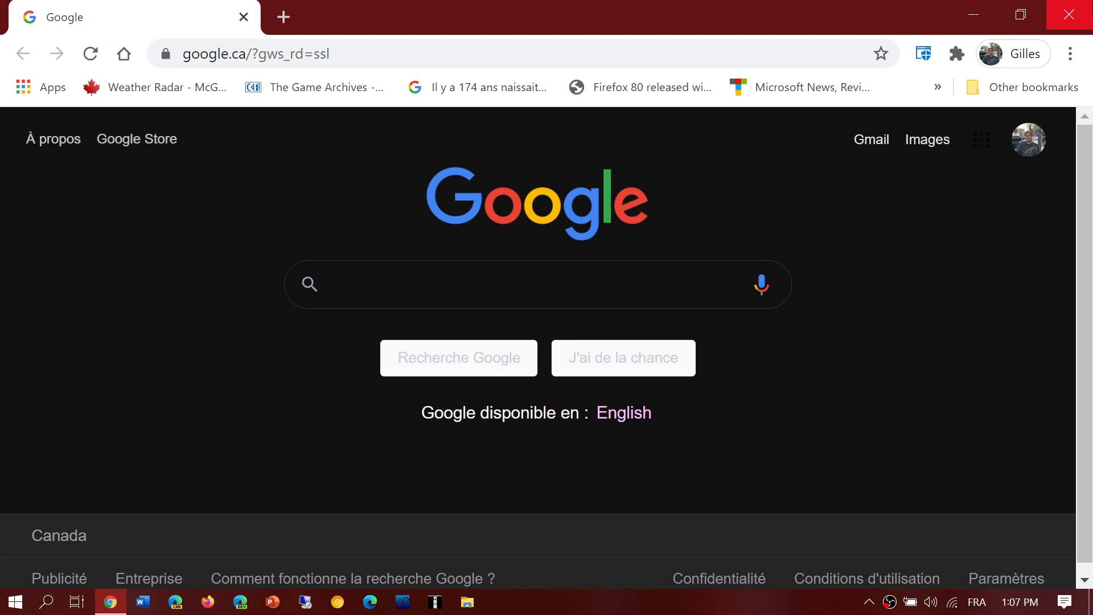
pyautogui.click(1073, 54)
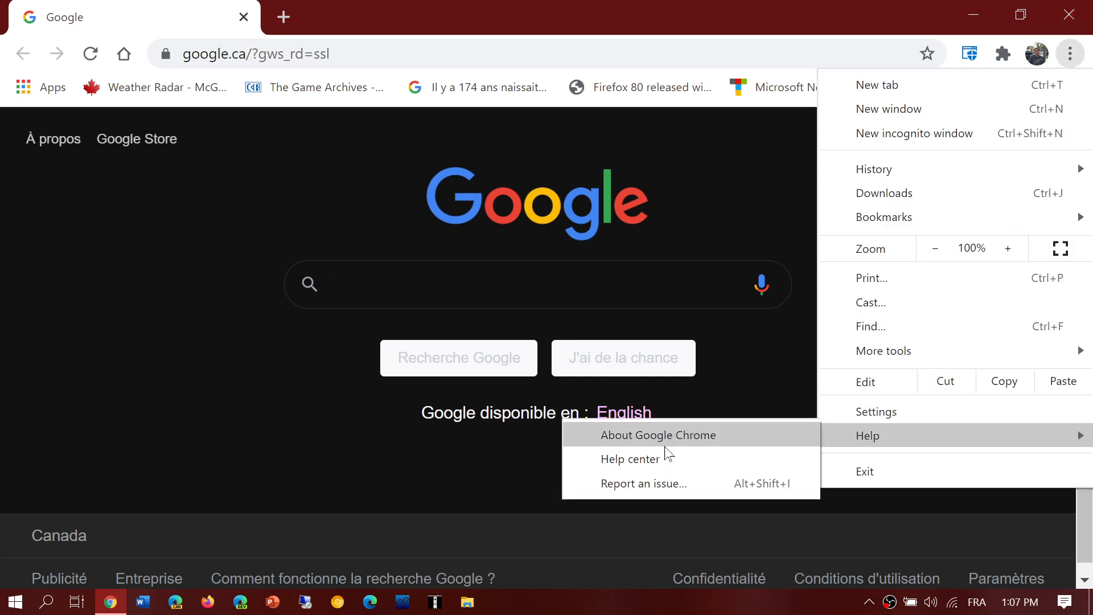
pyautogui.moveTo(656, 483)
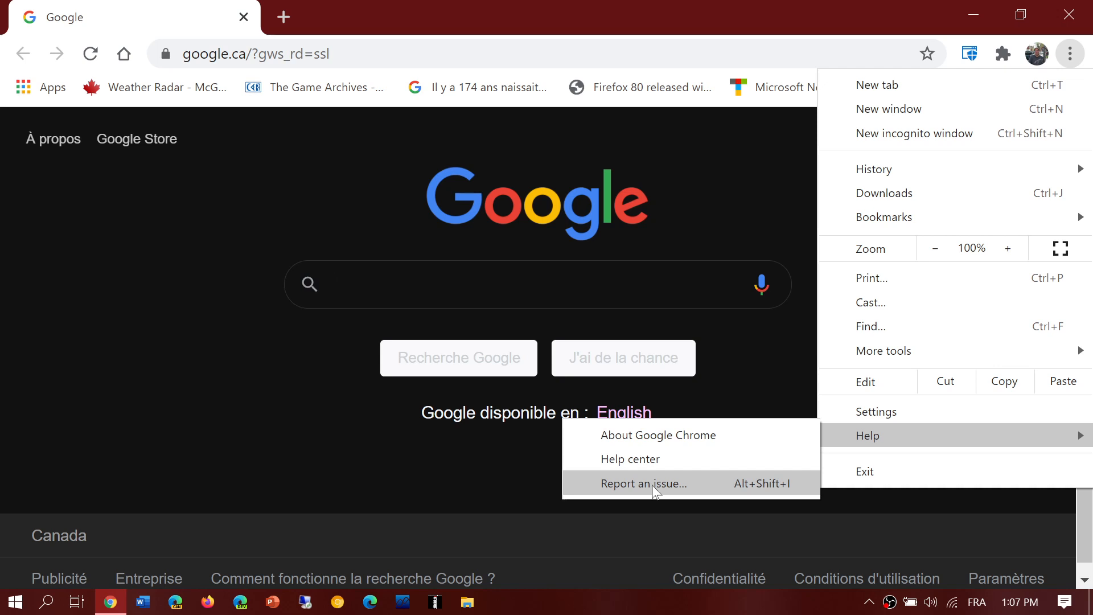
pyautogui.moveTo(657, 434)
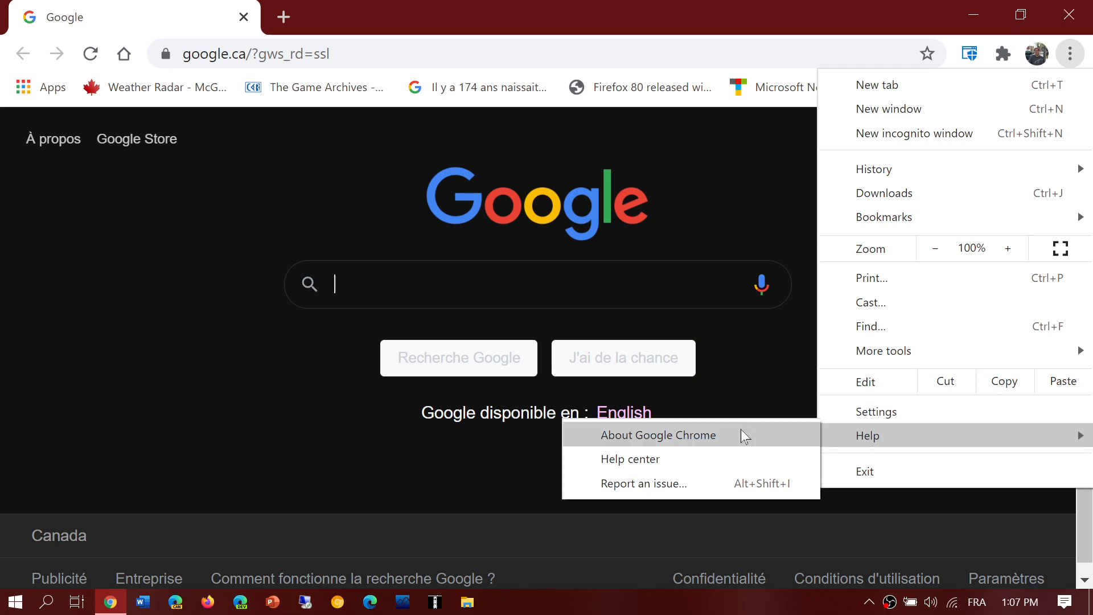
pyautogui.click(657, 435)
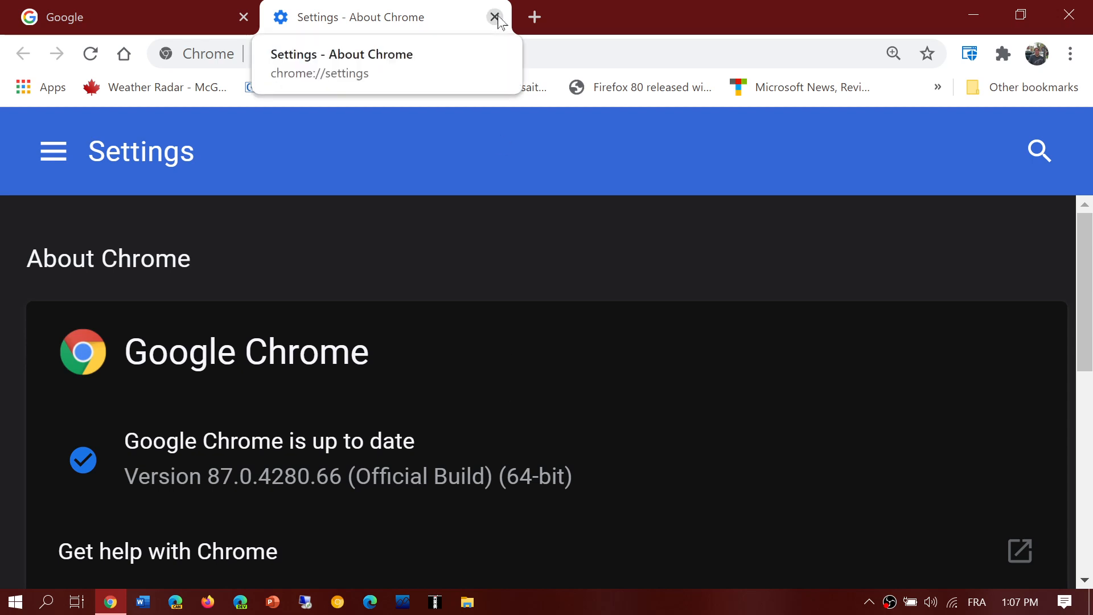
pyautogui.click(495, 17)
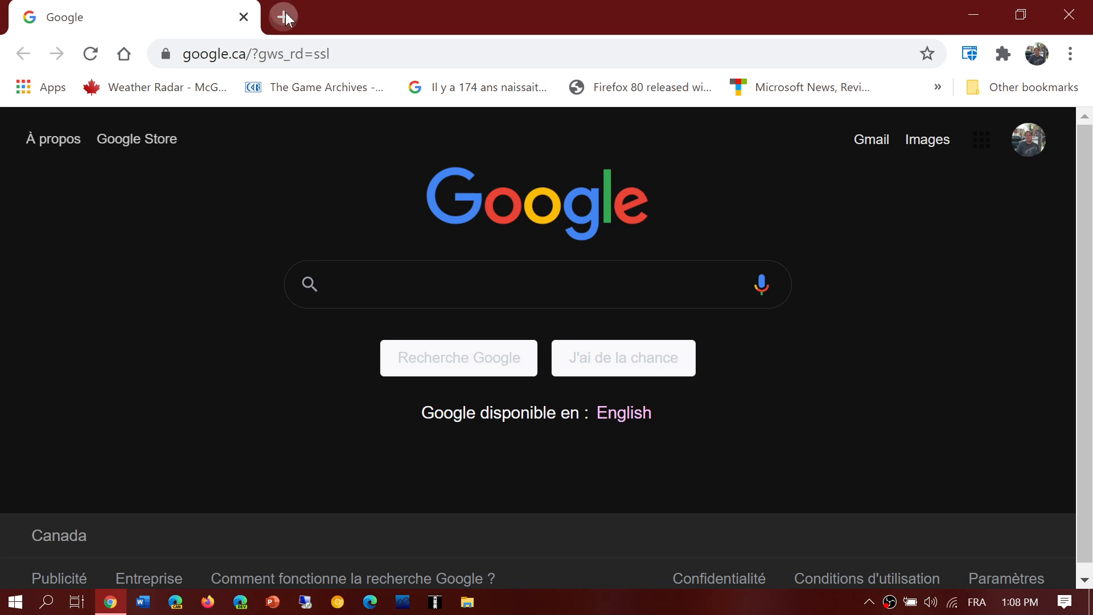
# Step: Add three new blank tabs beside the Google home page
pyautogui.click(283, 16)
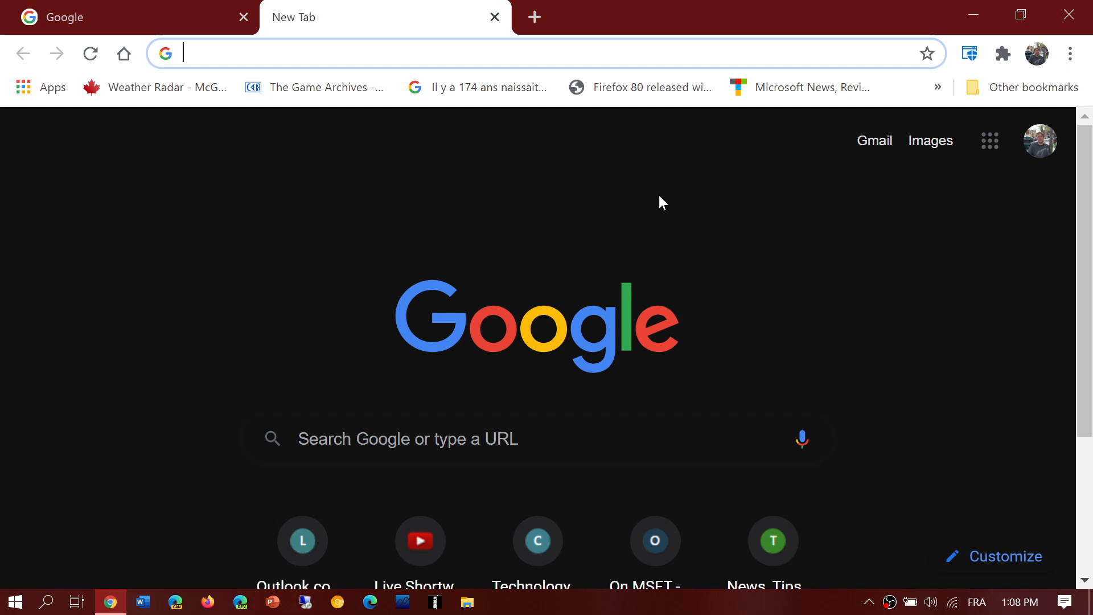
pyautogui.moveTo(513, 13)
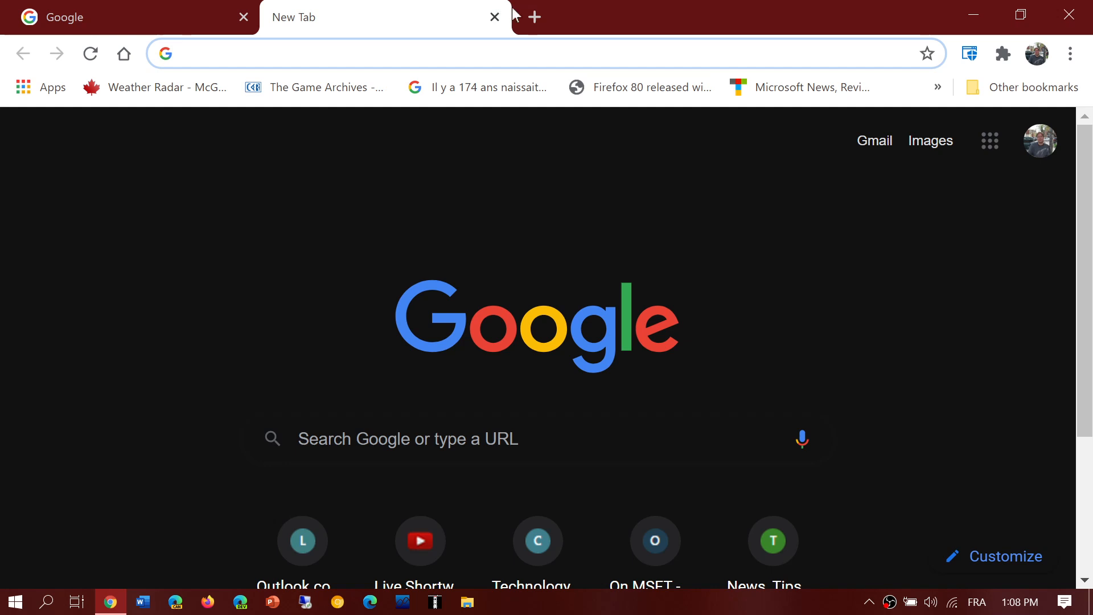
pyautogui.click(534, 17)
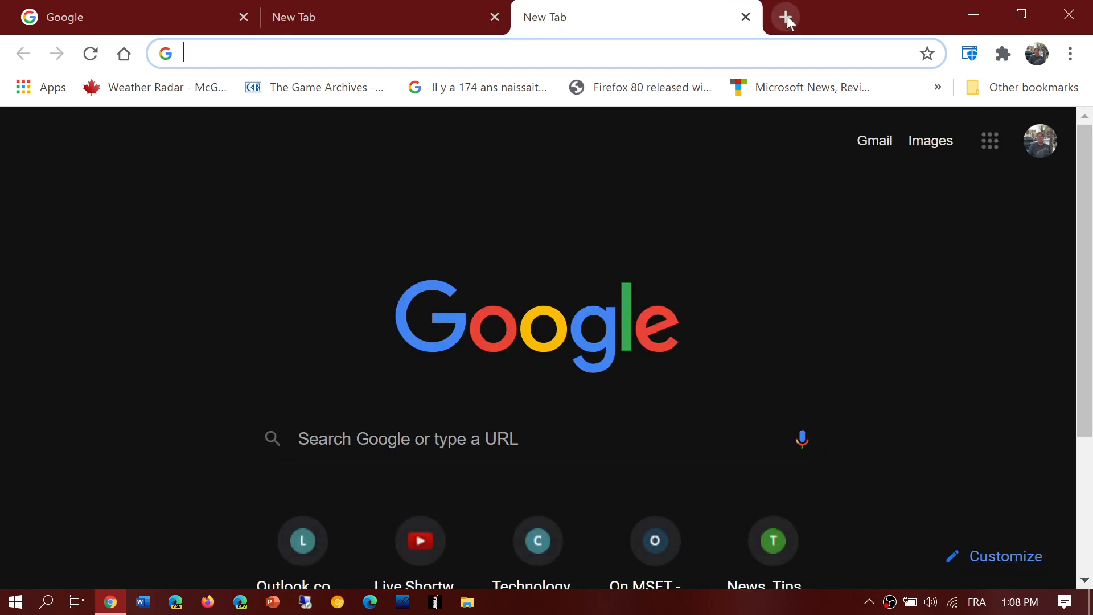
pyautogui.click(783, 17)
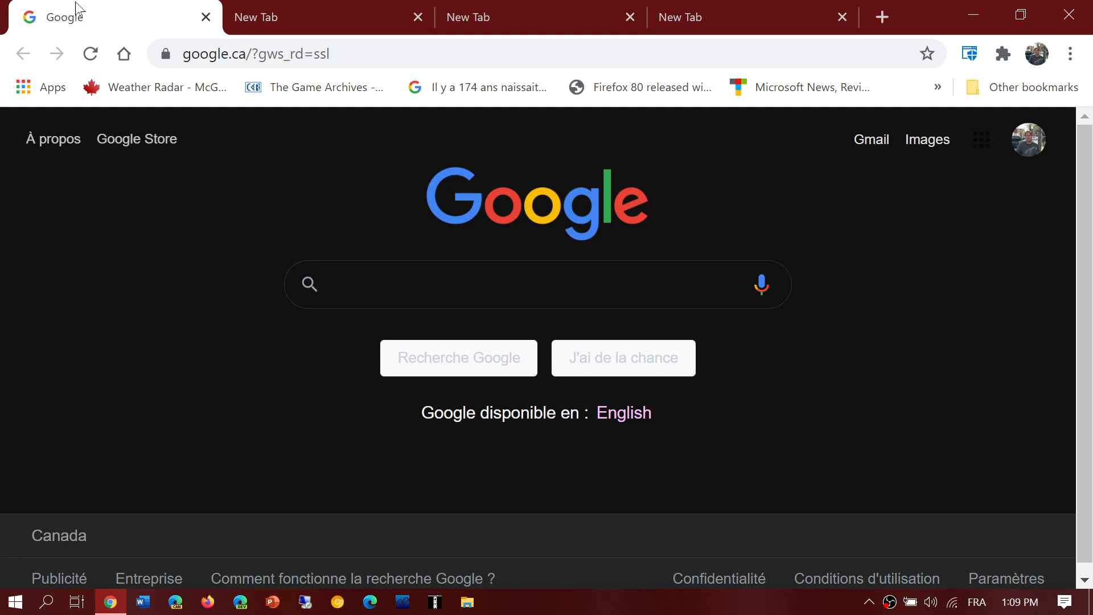
pyautogui.moveTo(144, 8)
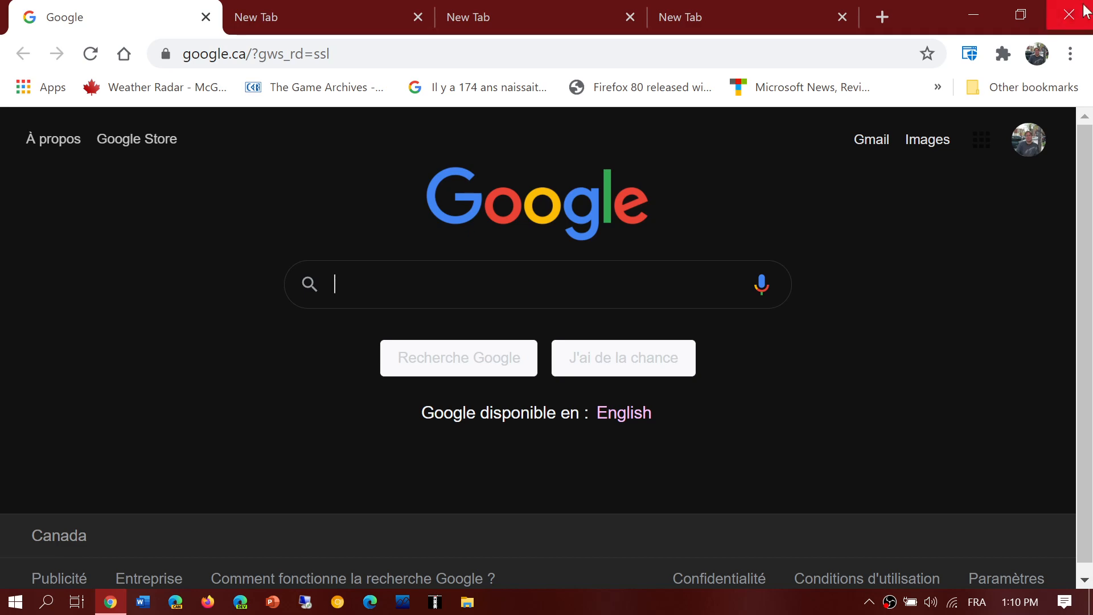
# Step: Close the Chrome window along with all four tabs, returning to the desktop
pyautogui.click(1077, 14)
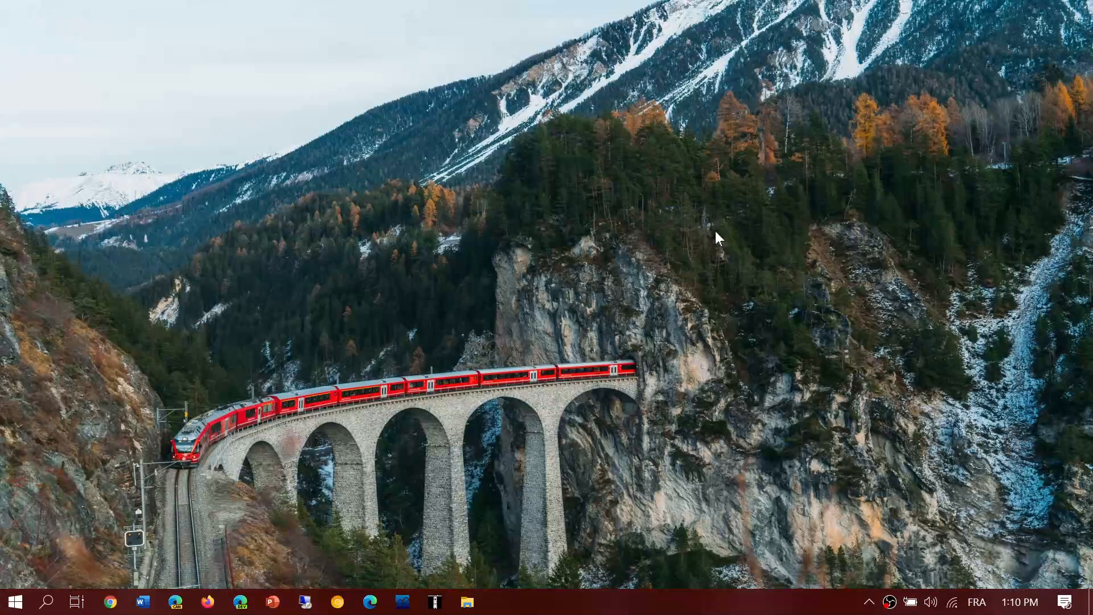